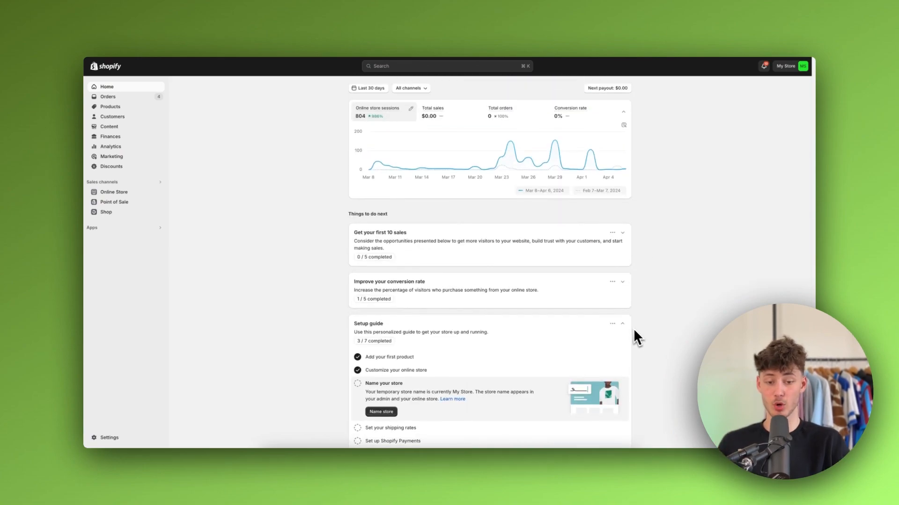
mouse_move(254, 323)
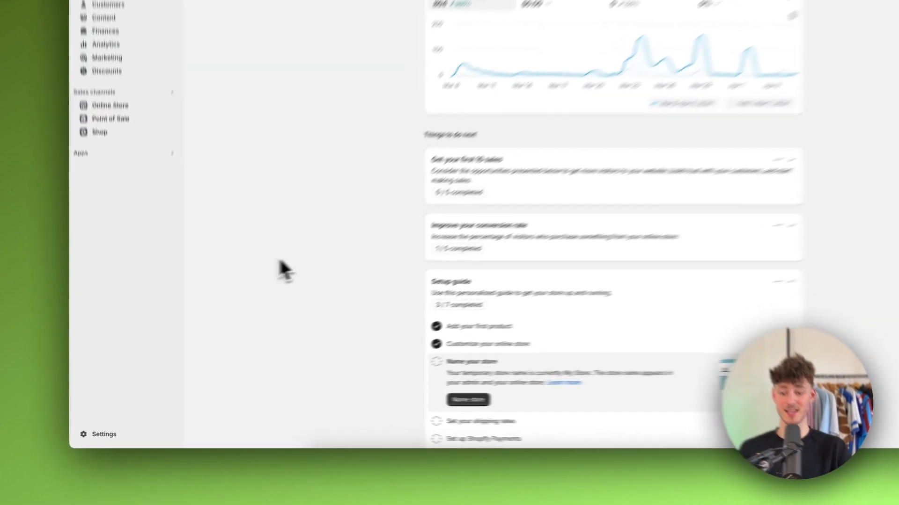
Step: Go from the store home dashboard to the store settings page
left_click(104, 434)
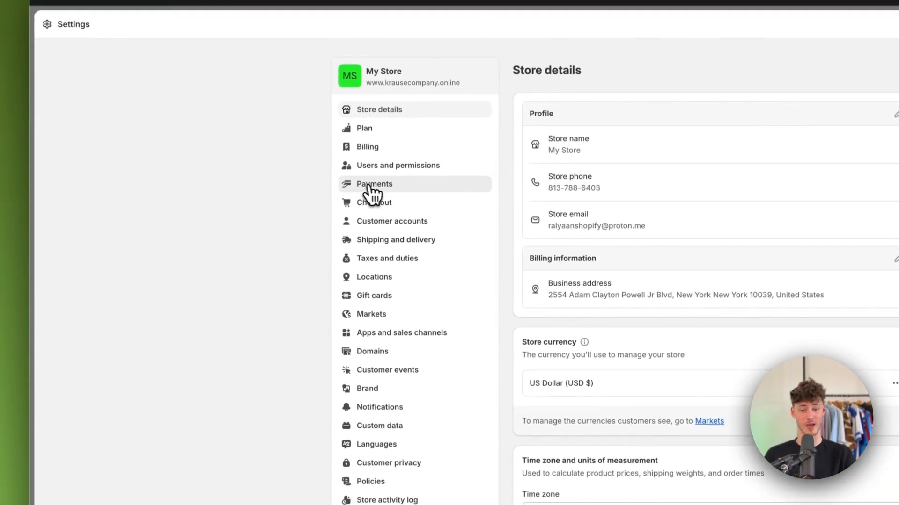
Step: Open the Payments settings listing Shopify Payments and PayPal
left_click(374, 184)
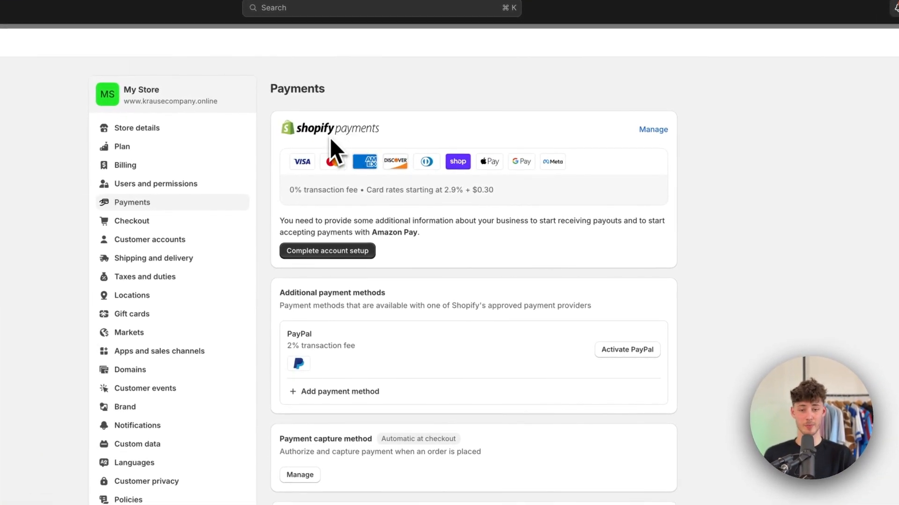
Step: Review Shopify Payments rates and supported cards, then open its supported-countries help article
left_click(653, 129)
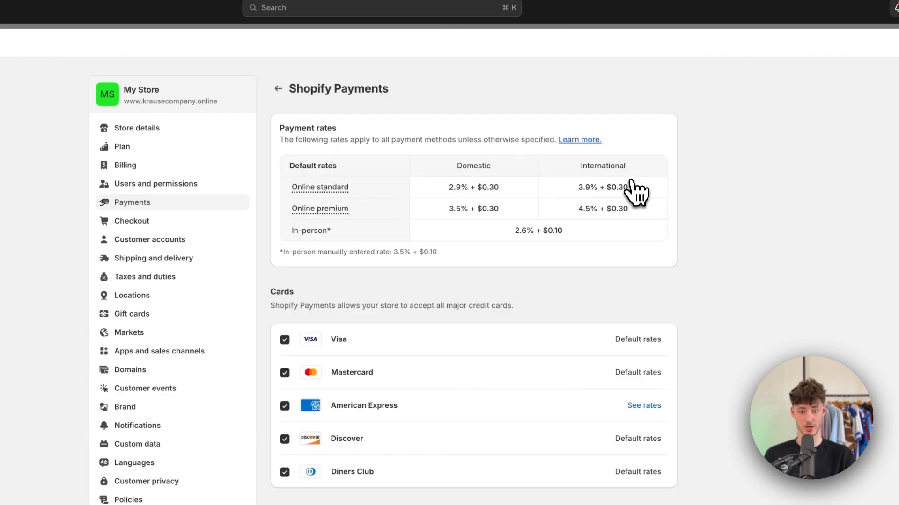
scroll("down", 3)
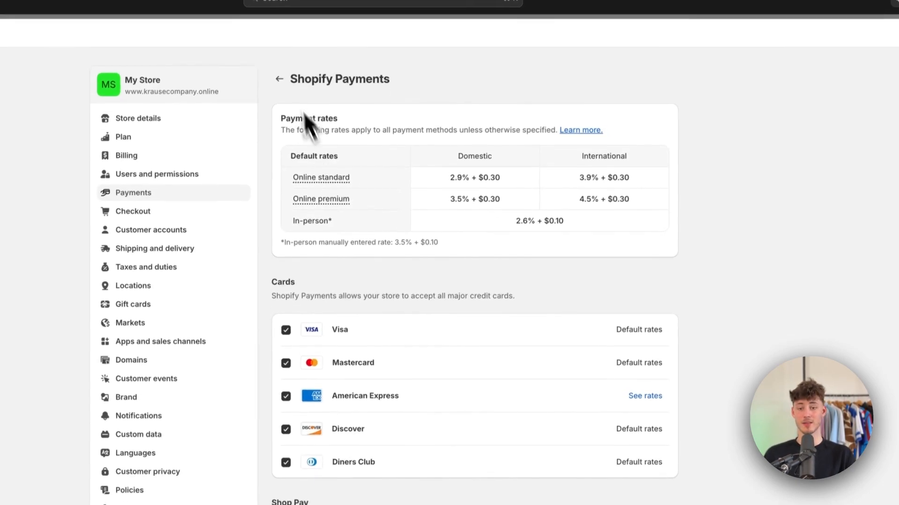
left_click(278, 79)
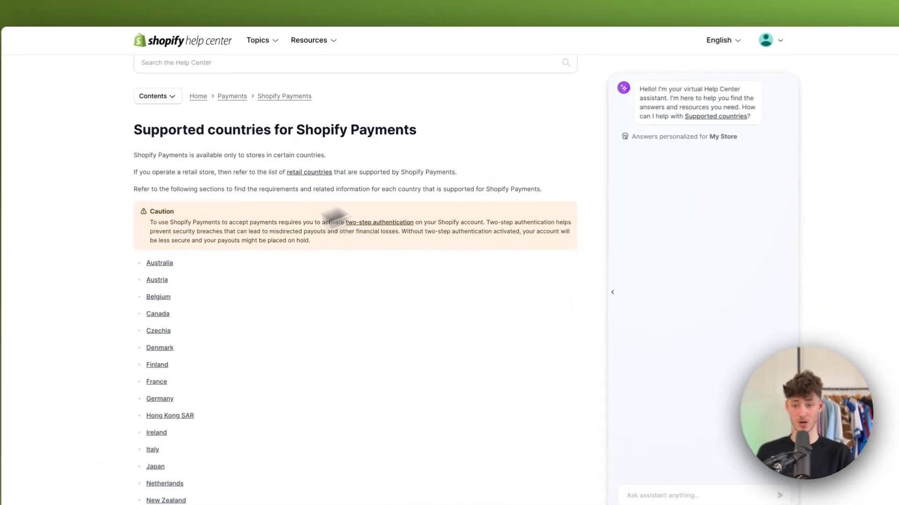
Step: Read supported countries, then scroll the Payments settings to PayPal and manual methods
scroll("down", 3)
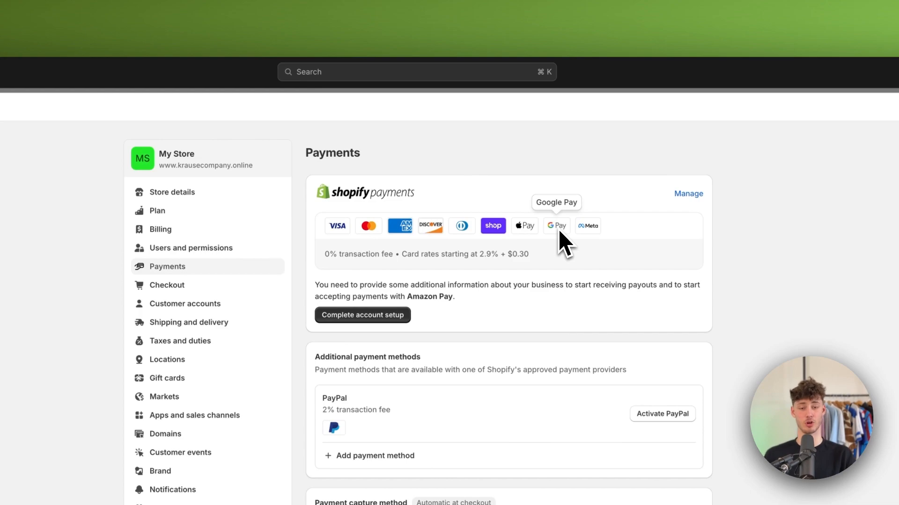
scroll("down", 3)
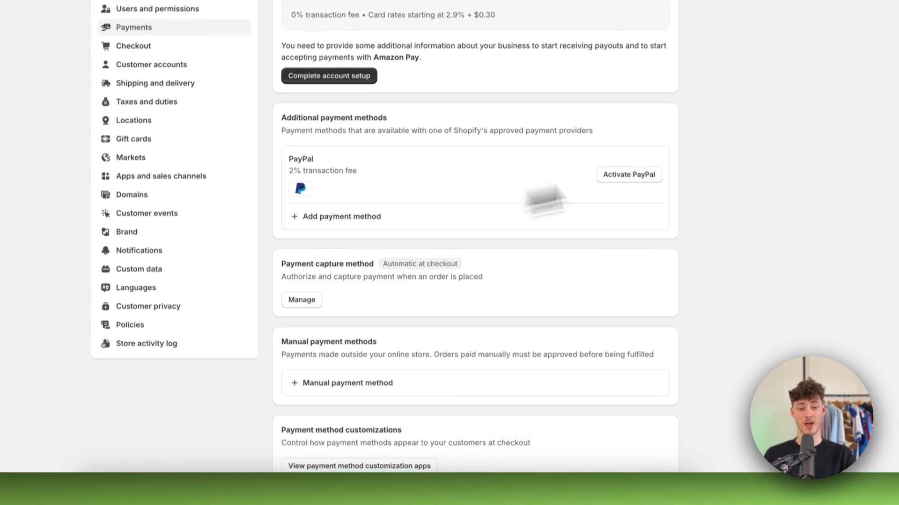
Step: Search 'Google Pay' in Add payment method, which returns no results
left_click(342, 216)
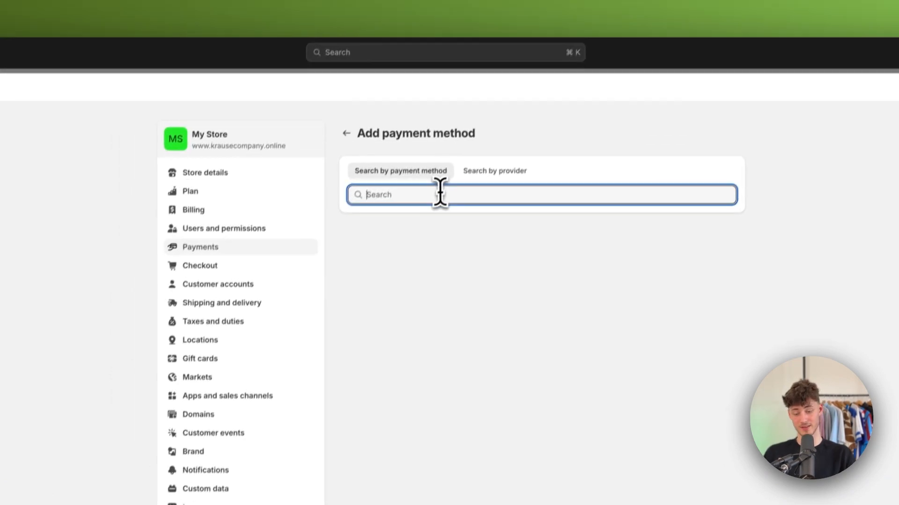
type("Google Pay")
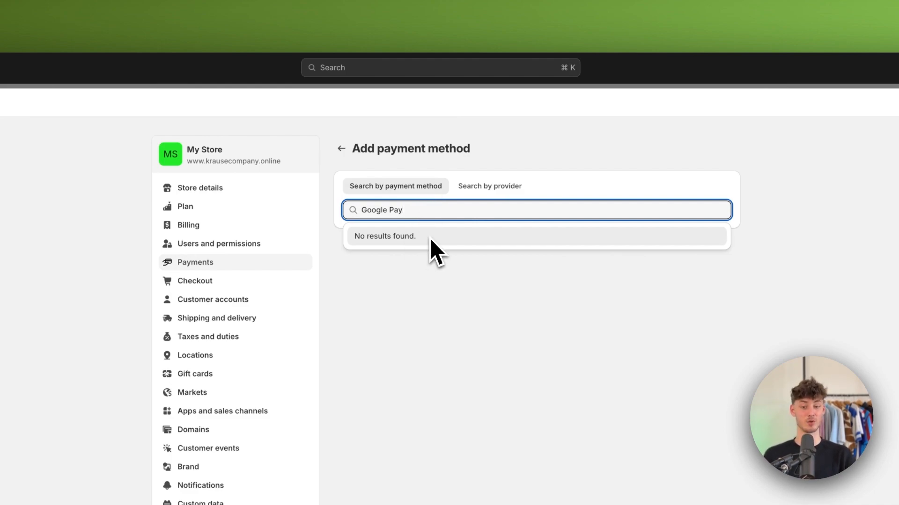
mouse_move(507, 250)
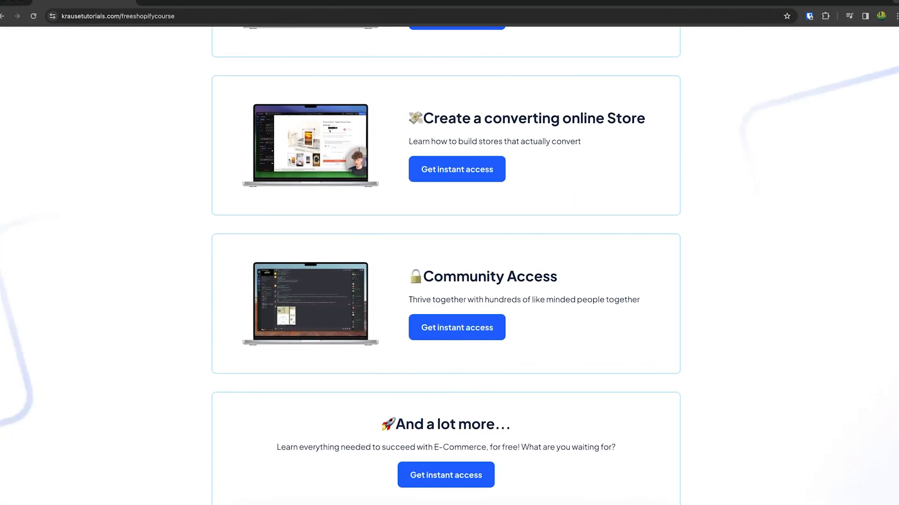
Step: Scroll the Krause free Shopify beginner course landing page in Chrome
scroll("up", 3)
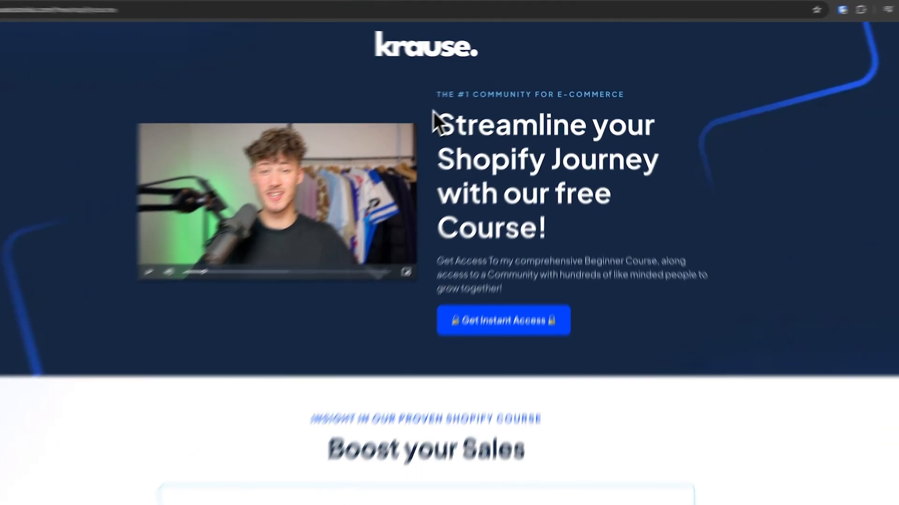